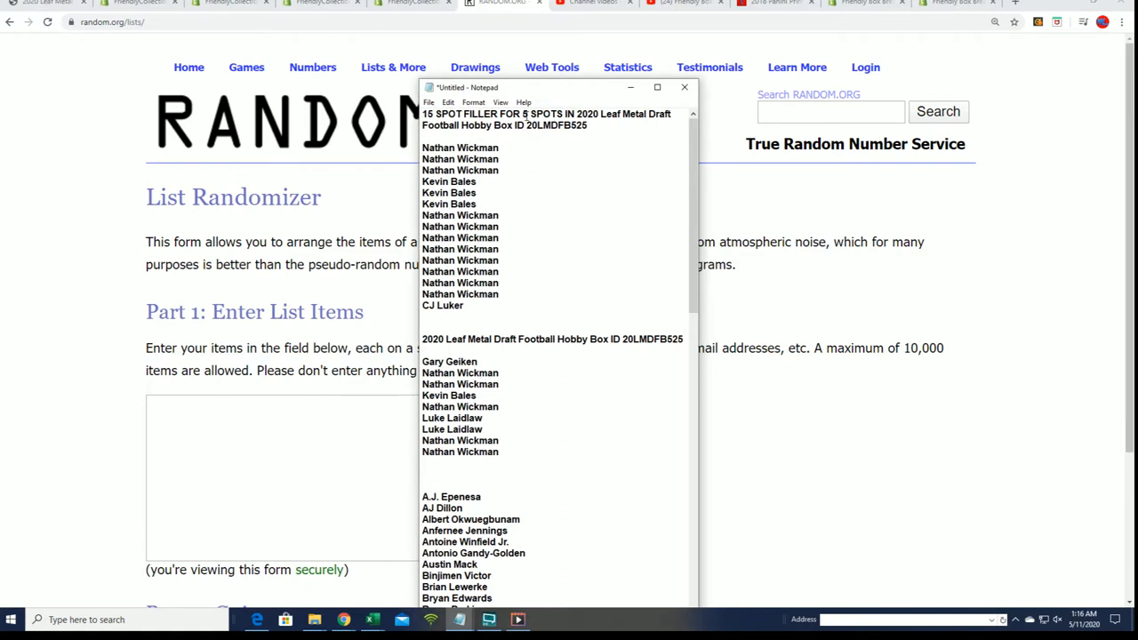
Step: Highlight the filler spot count in the results heading
{"action": "left_click_drag", "start_coordinate": [422, 114], "coordinate": [527, 113]}
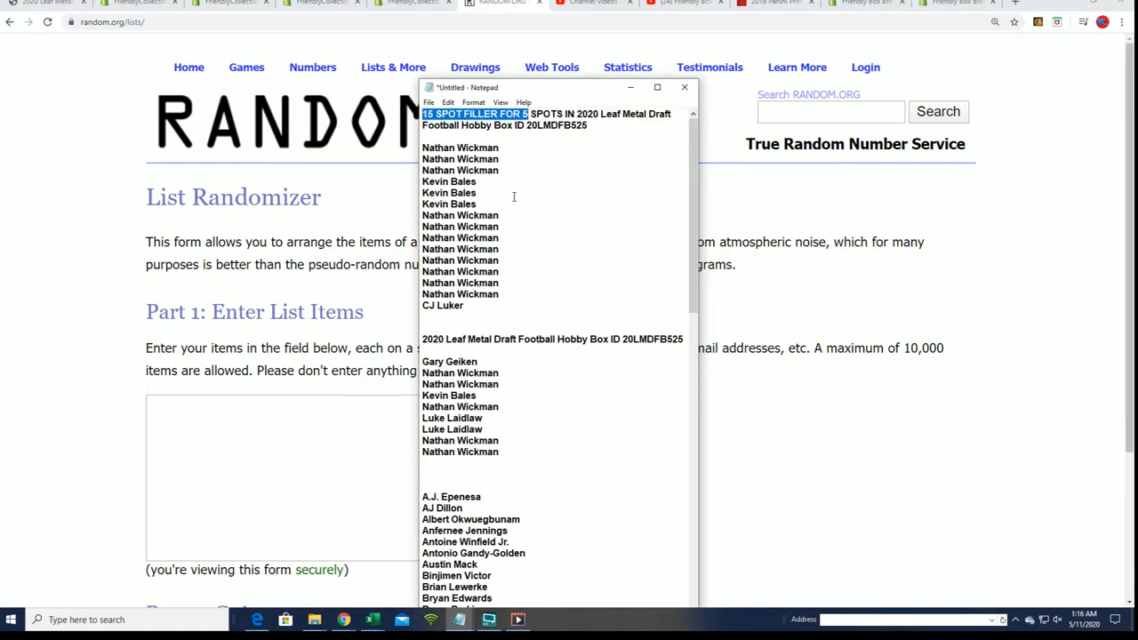
{"action": "mouse_move", "coordinate": [457, 312]}
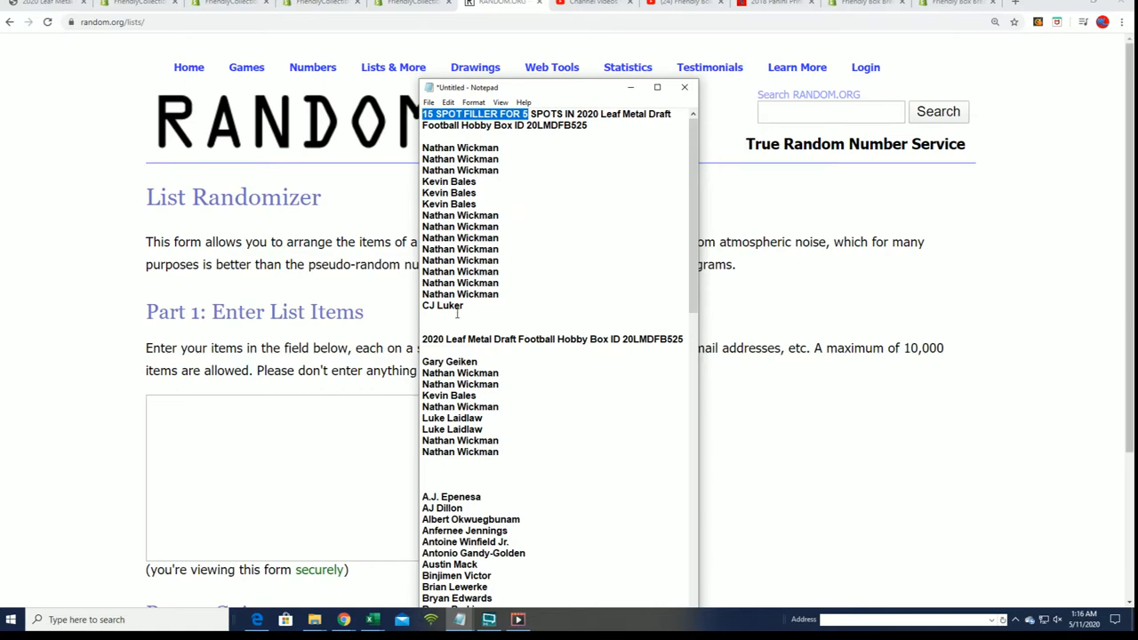
{"action": "right_click", "coordinate": [460, 147]}
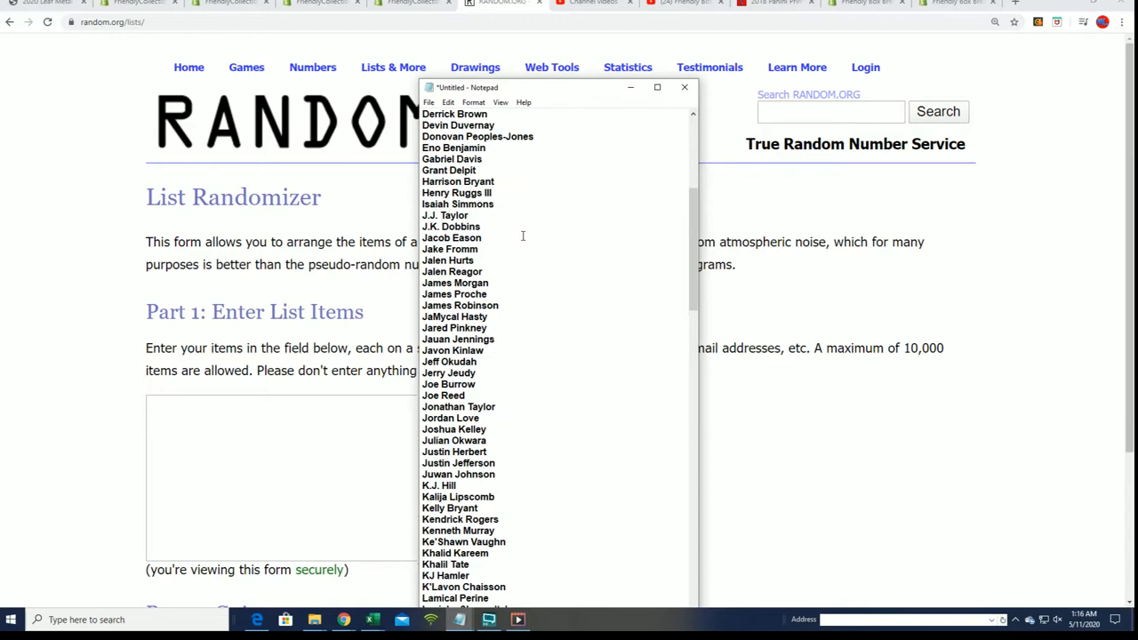
{"action": "right_click", "coordinate": [522, 235]}
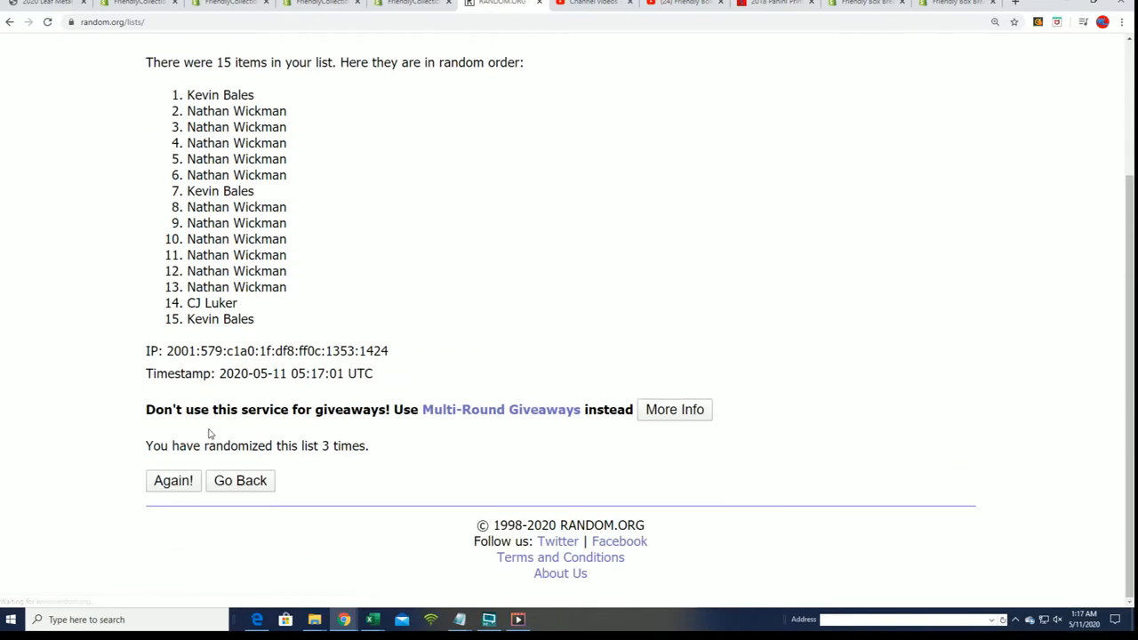
Step: Reshuffle the 15 filler names three more times with Again!
{"action": "left_click", "coordinate": [174, 481]}
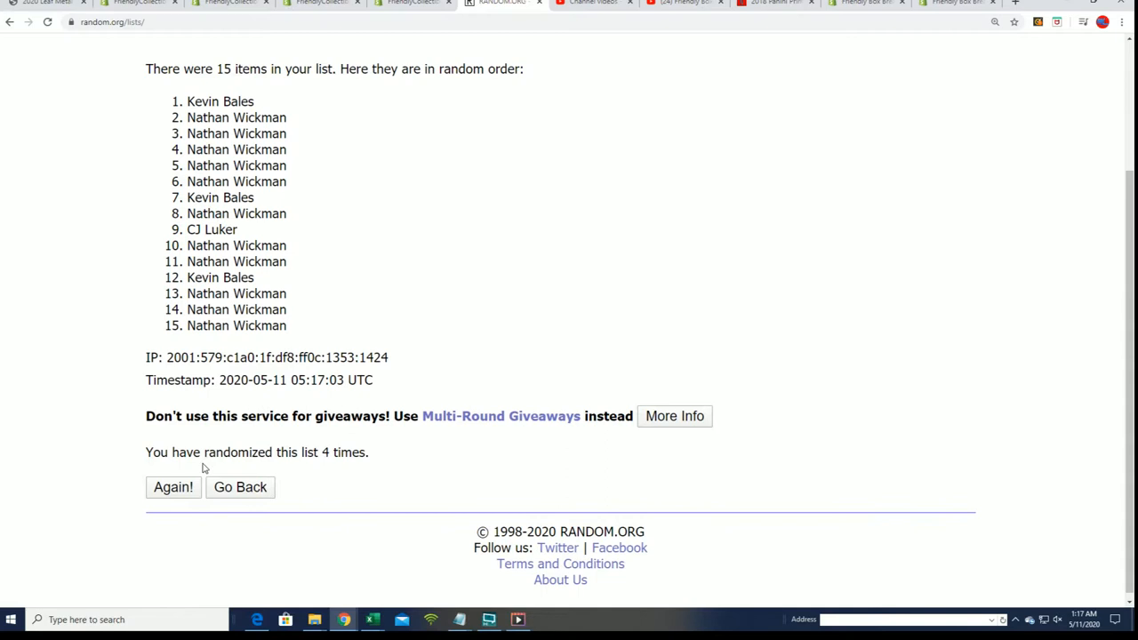
{"action": "left_click", "coordinate": [172, 487]}
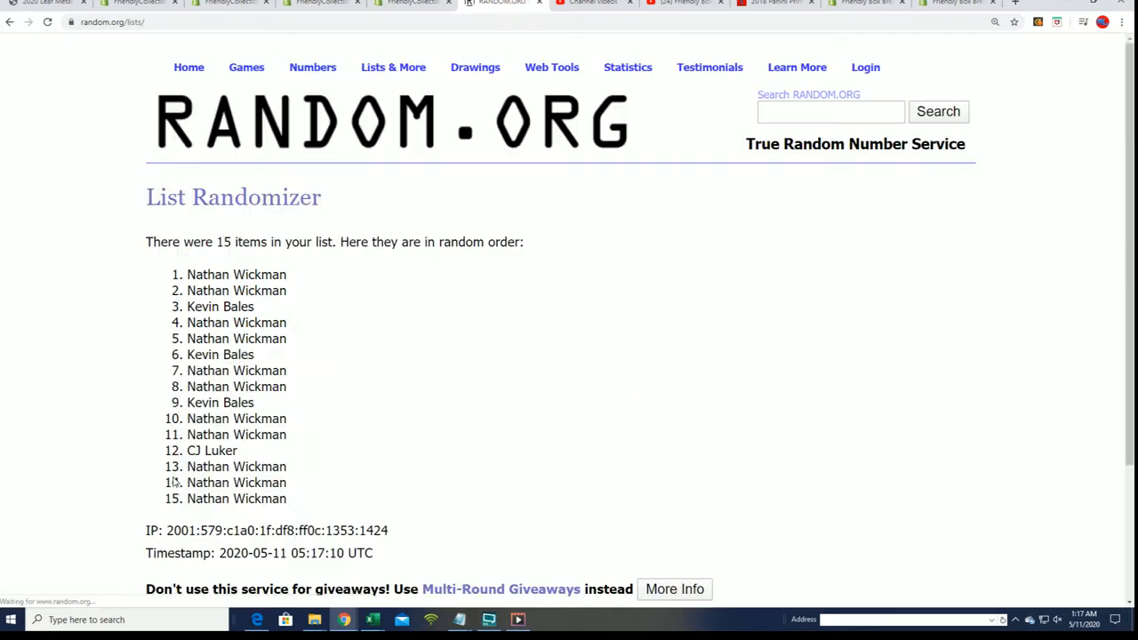
{"action": "scroll", "scroll_direction": "down", "scroll_amount": 3}
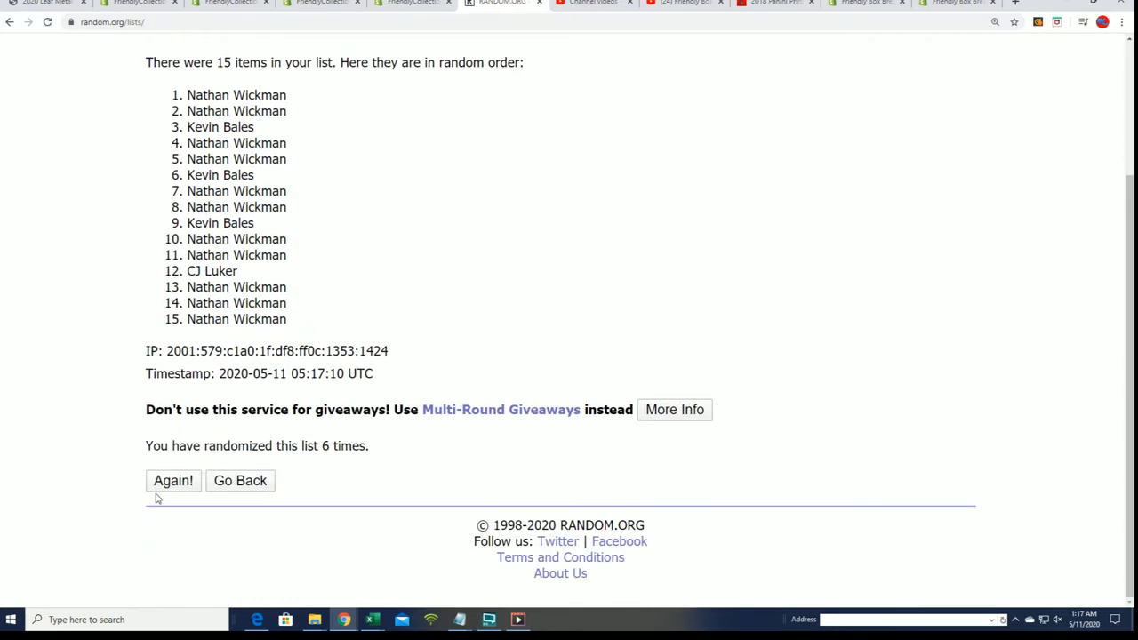
{"action": "left_click", "coordinate": [172, 481]}
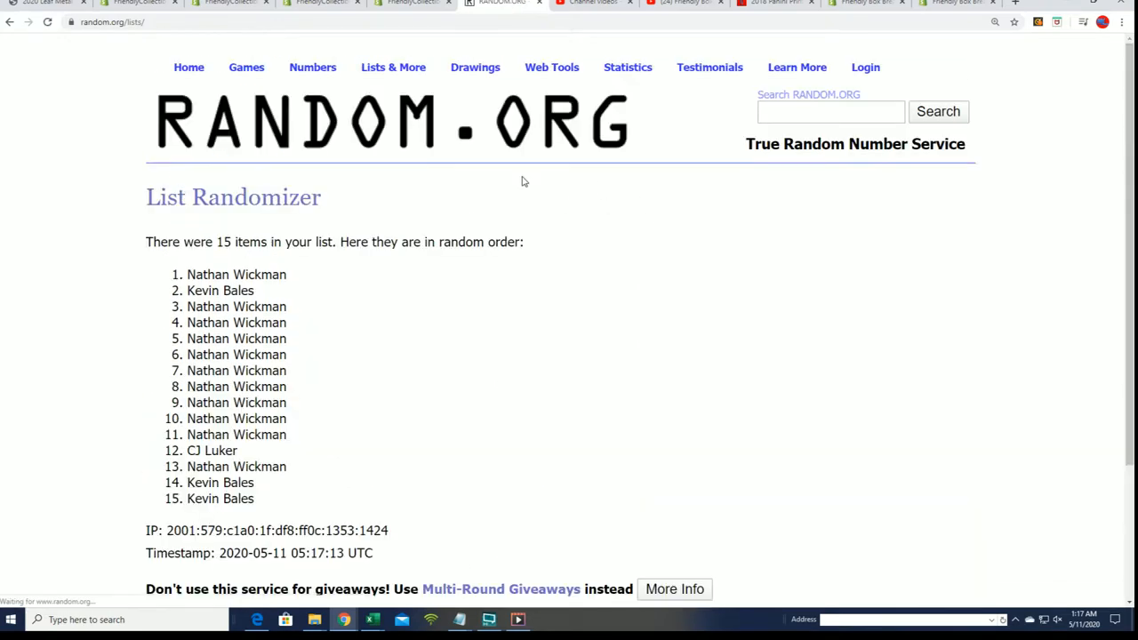
Step: Copy results 1–5 of the final order and return to Notepad
{"action": "left_click_drag", "start_coordinate": [205, 273], "coordinate": [286, 338]}
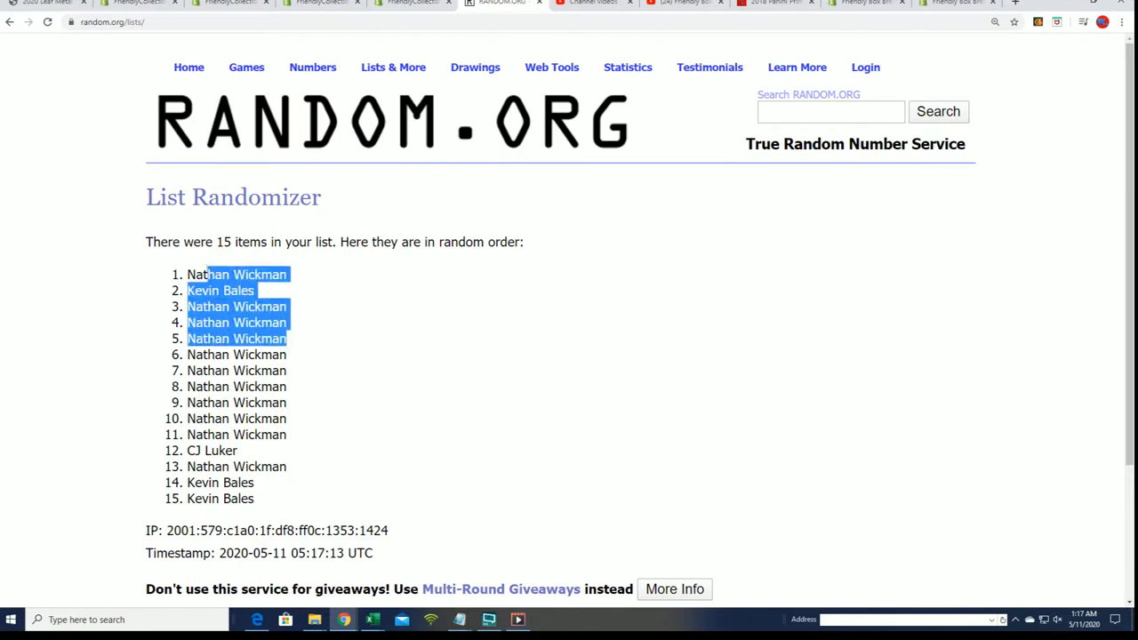
{"action": "right_click", "coordinate": [236, 274]}
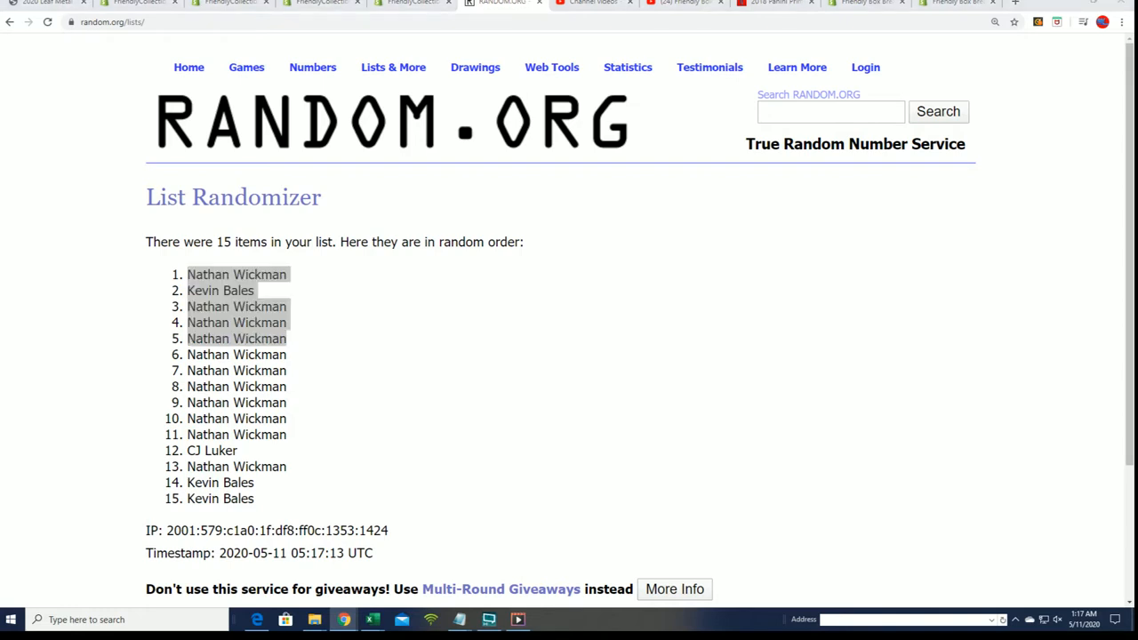
{"action": "left_click", "coordinate": [488, 618]}
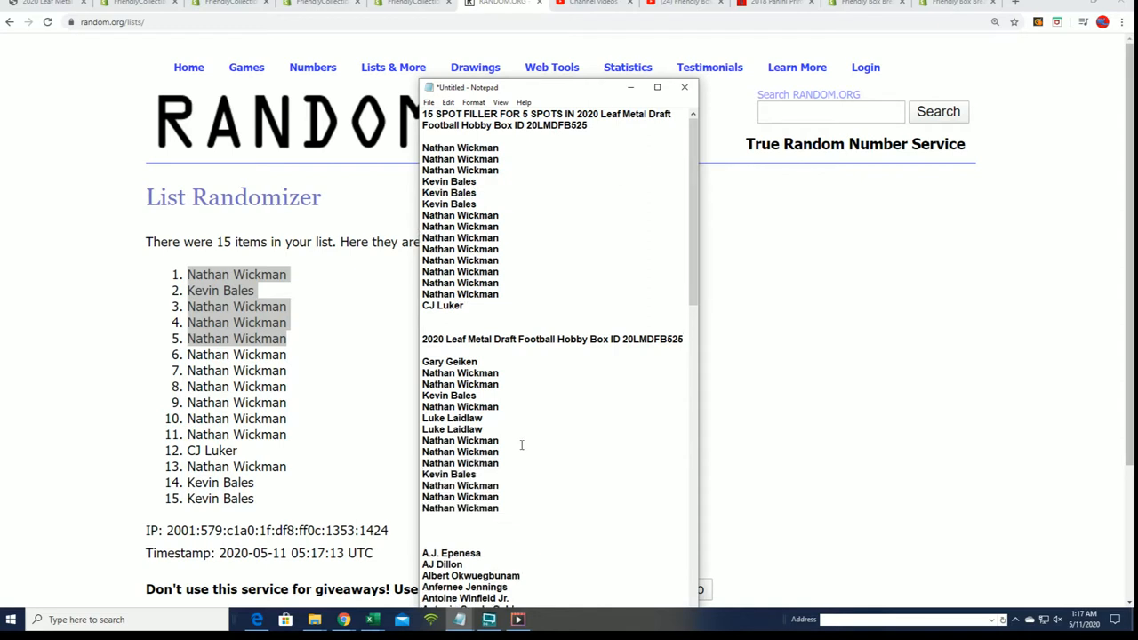
Step: Select the 20LMDFB525 name list, then highlight '6 CHECKLIST PLAYERS' on the 20LMDFB526 page
{"action": "left_click_drag", "start_coordinate": [423, 360], "coordinate": [507, 508]}
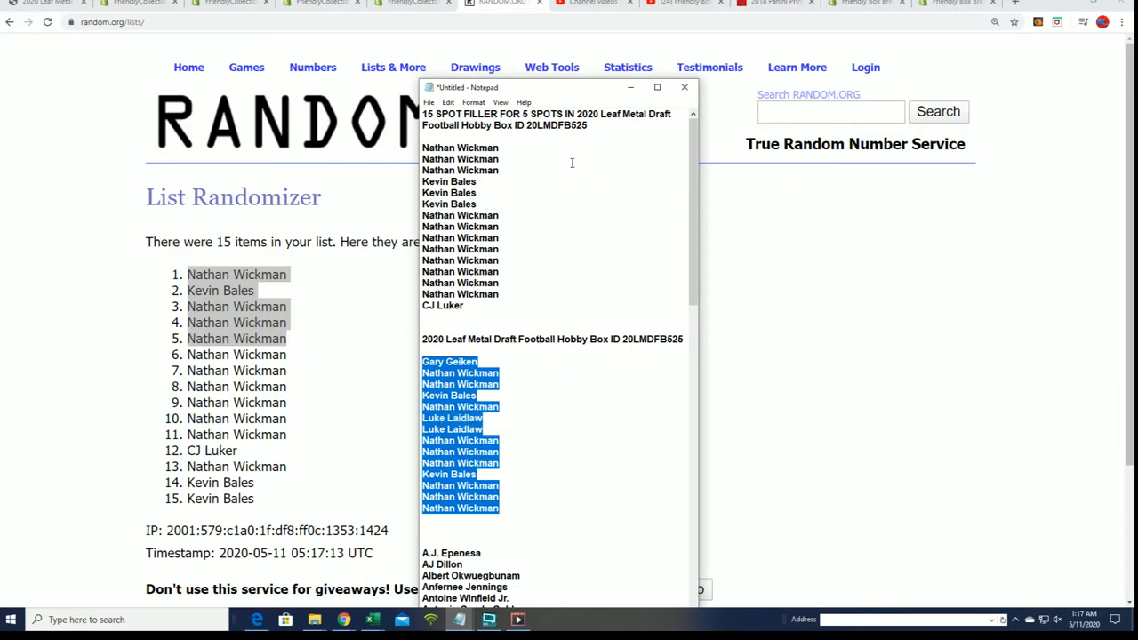
{"action": "left_click", "coordinate": [683, 87]}
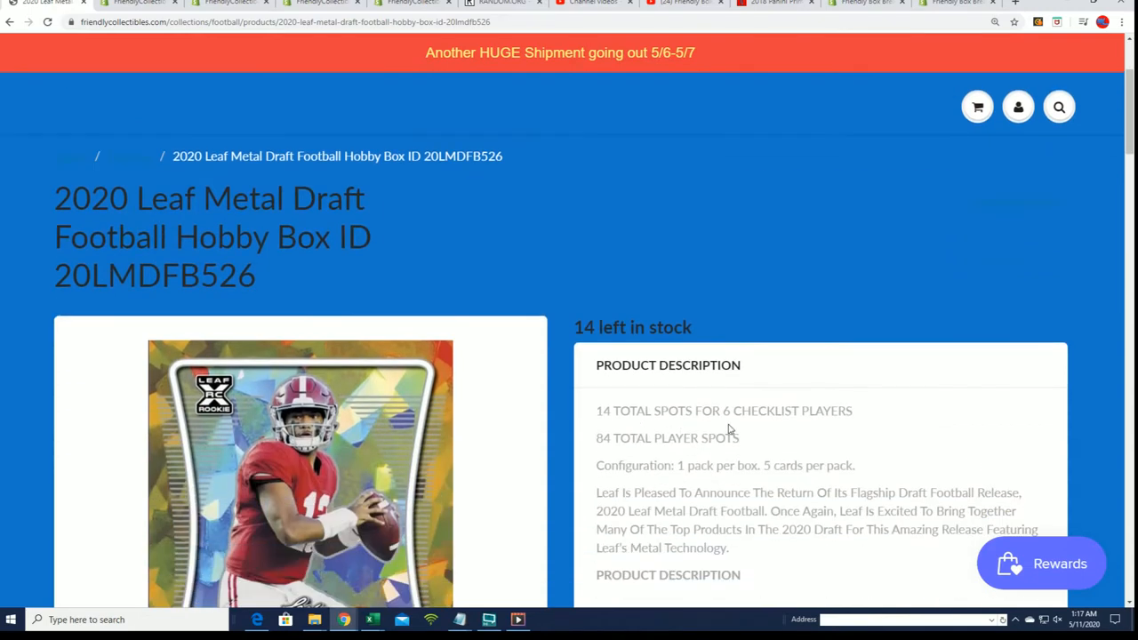
{"action": "left_click_drag", "start_coordinate": [724, 411], "coordinate": [850, 411]}
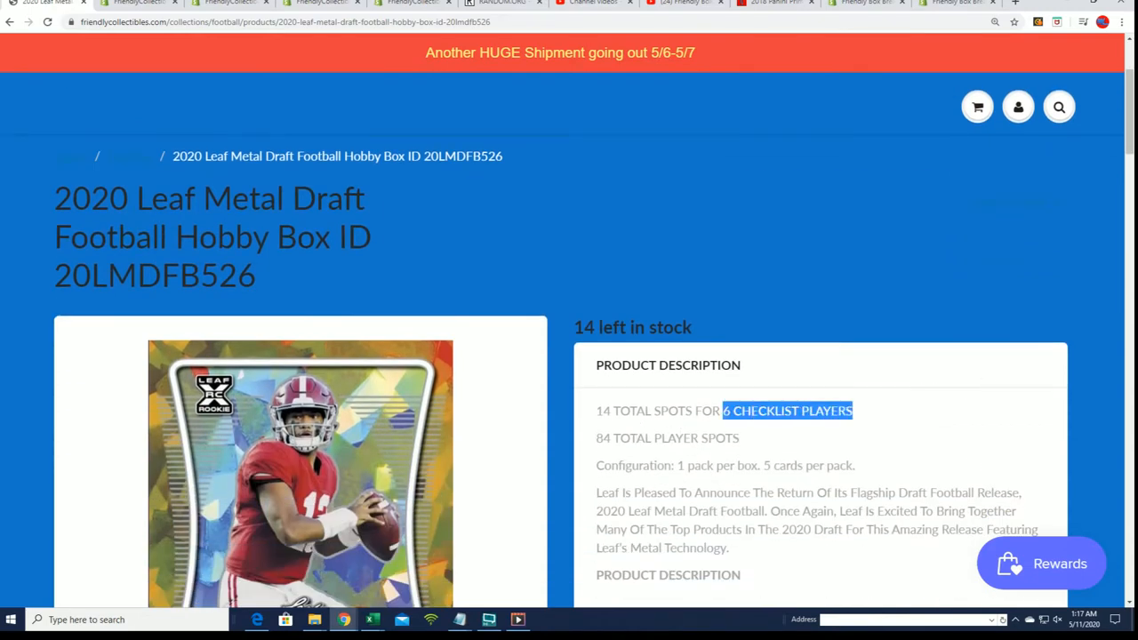